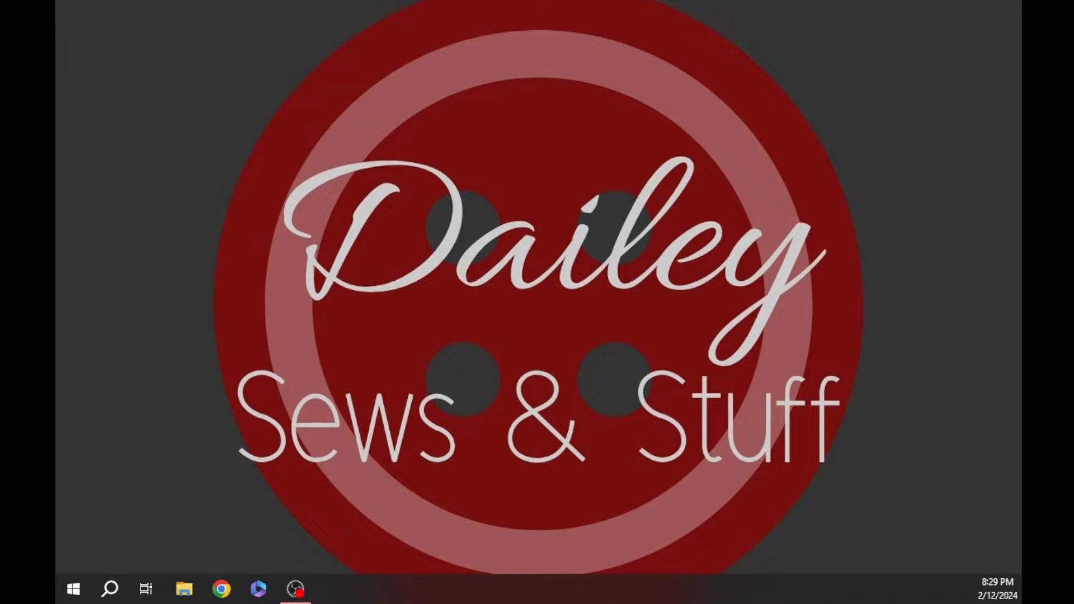
Launch Project&Cut from the taskbar so its instructions page appears.
left_click(334, 589)
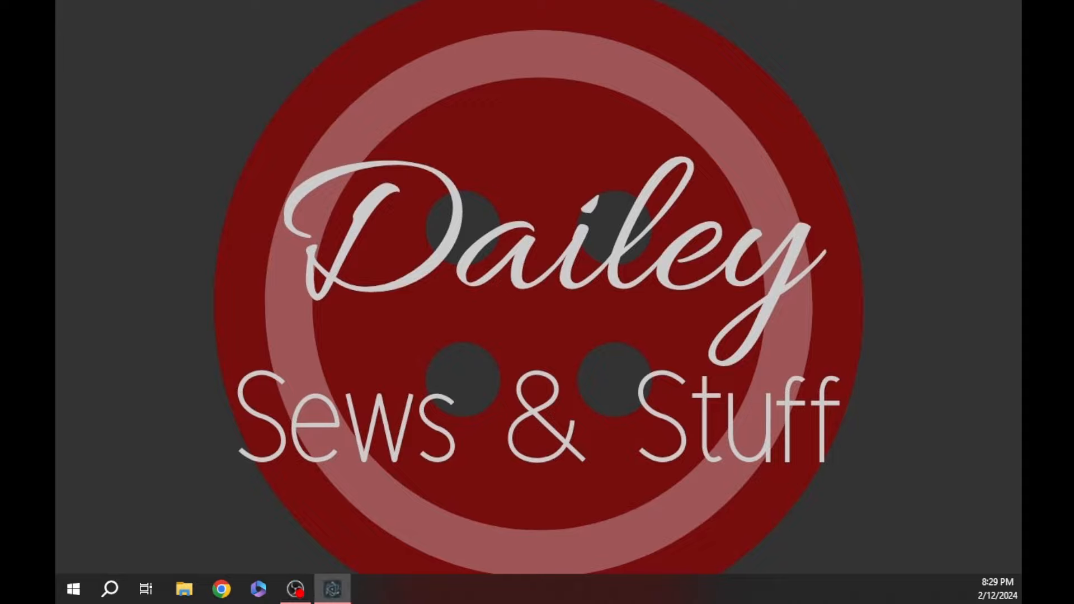
left_click(332, 589)
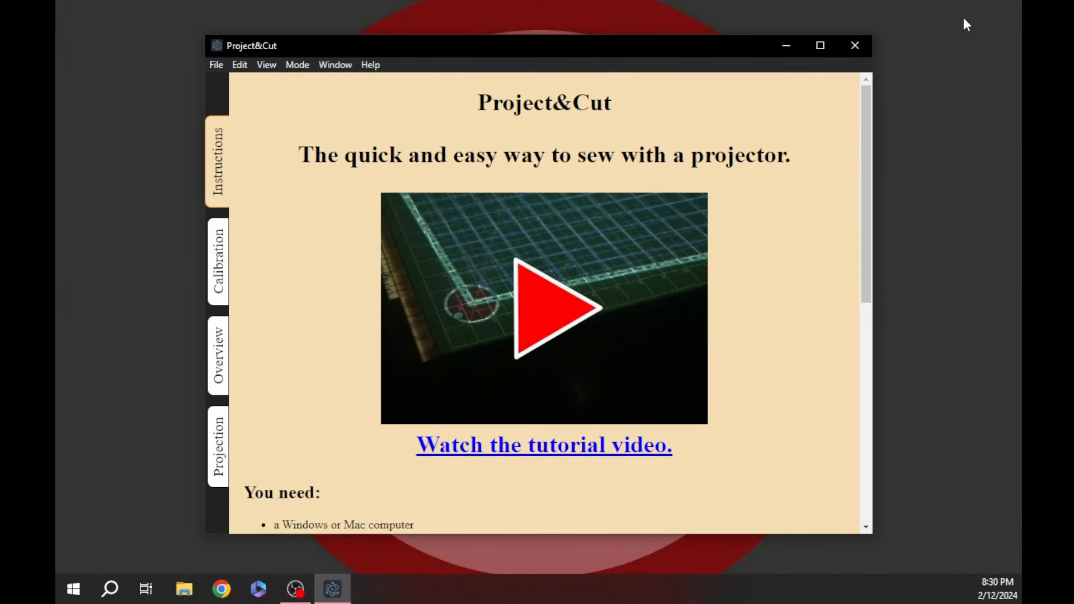
Maximize the Project&Cut window and scroll through the equipment and setup instructions.
left_click(819, 44)
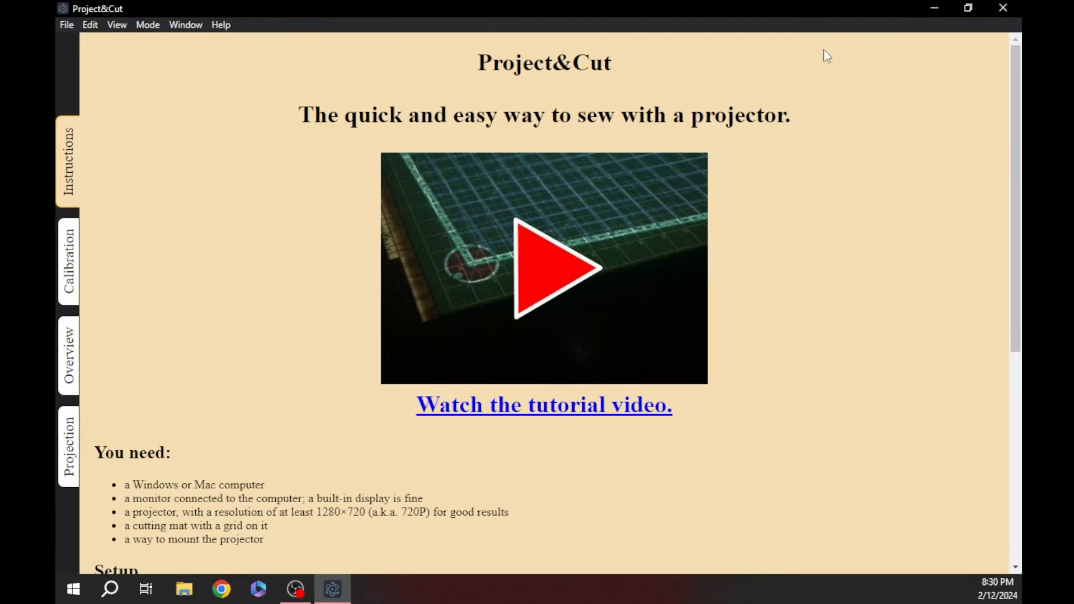
mouse_move(494, 293)
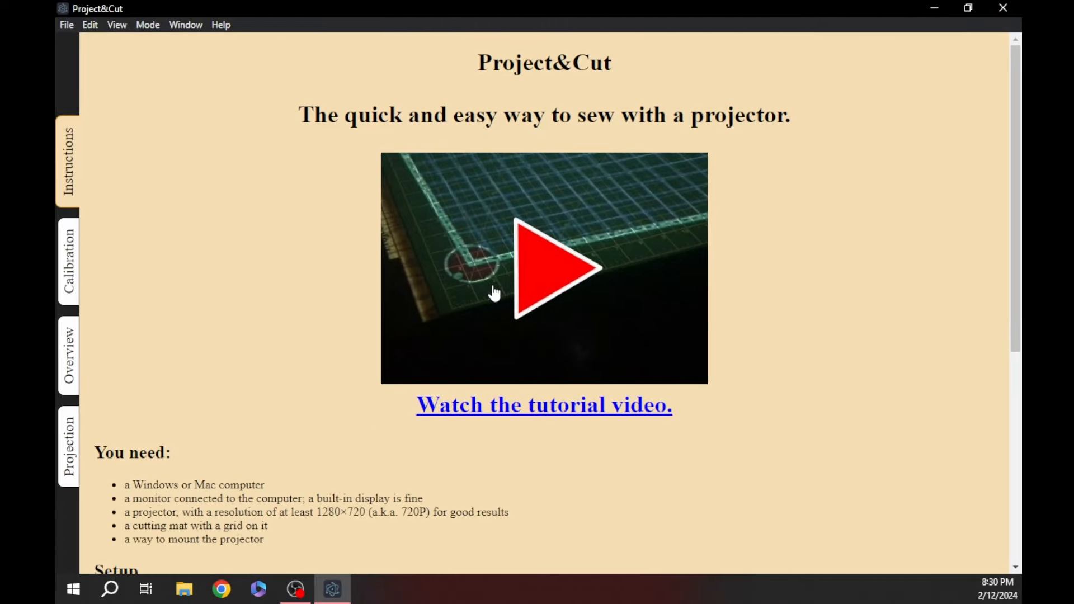
mouse_move(505, 327)
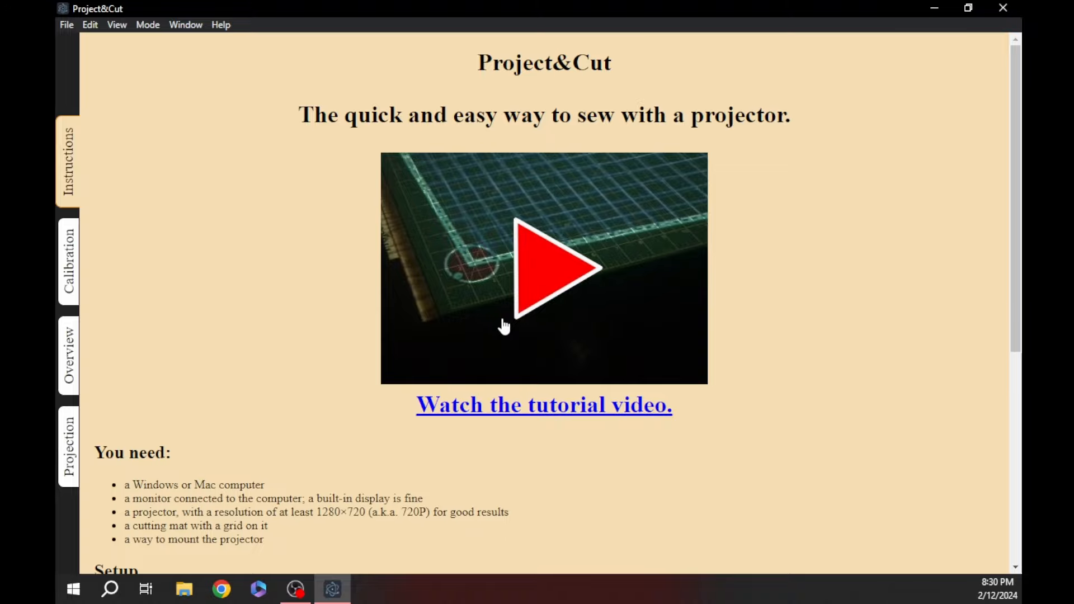
scroll("down", 3)
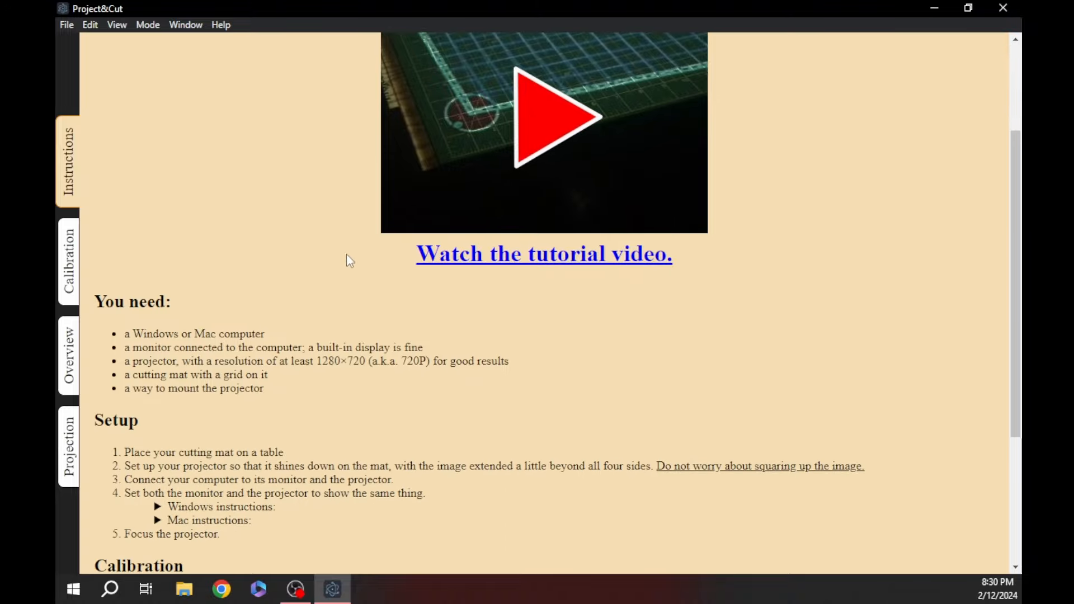
scroll("down", 3)
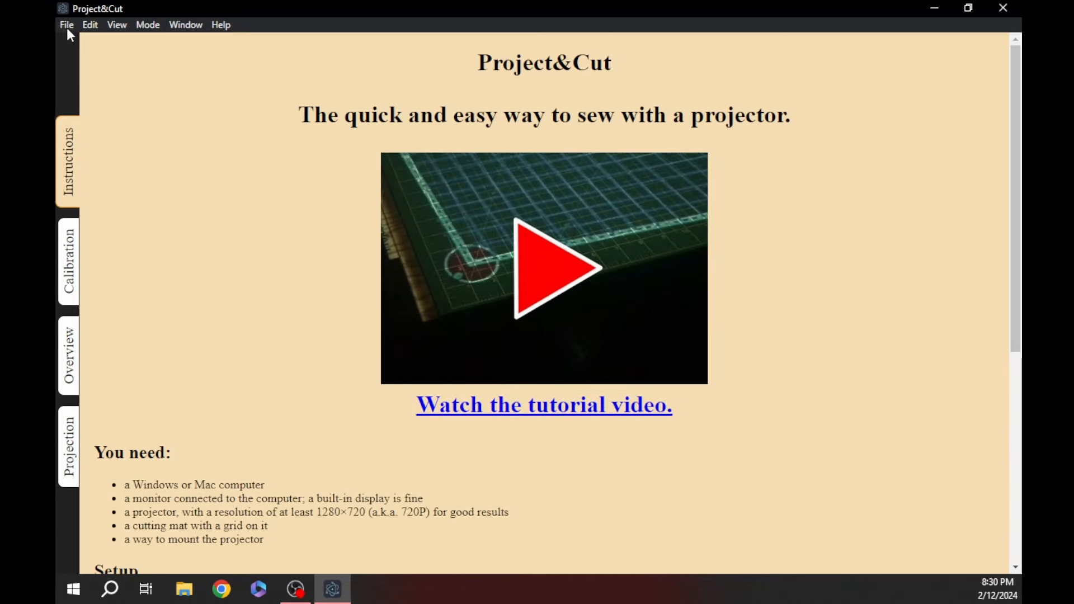
left_click(66, 24)
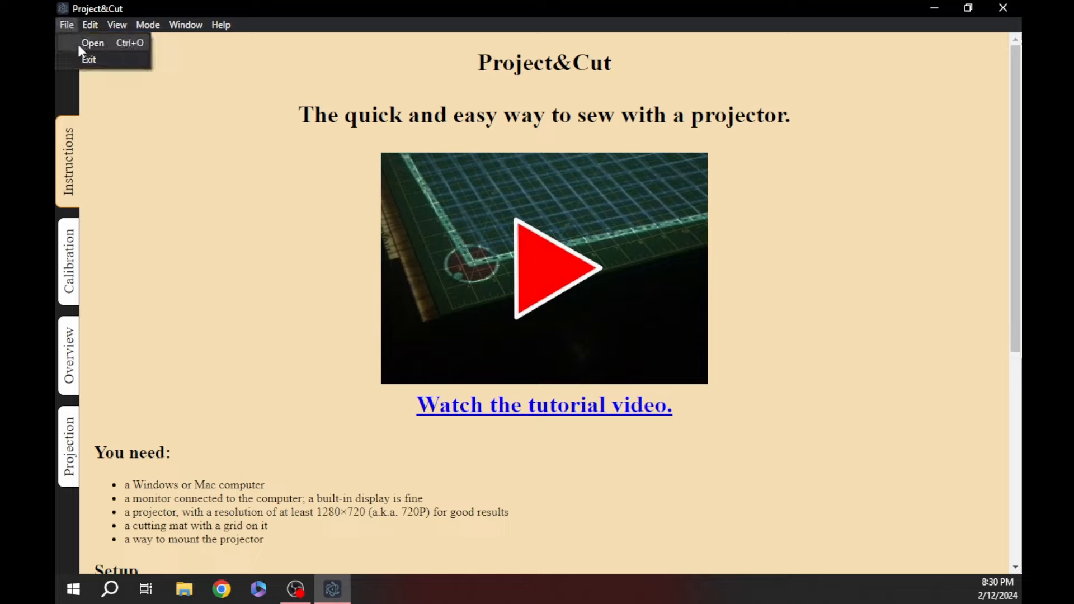
left_click(117, 24)
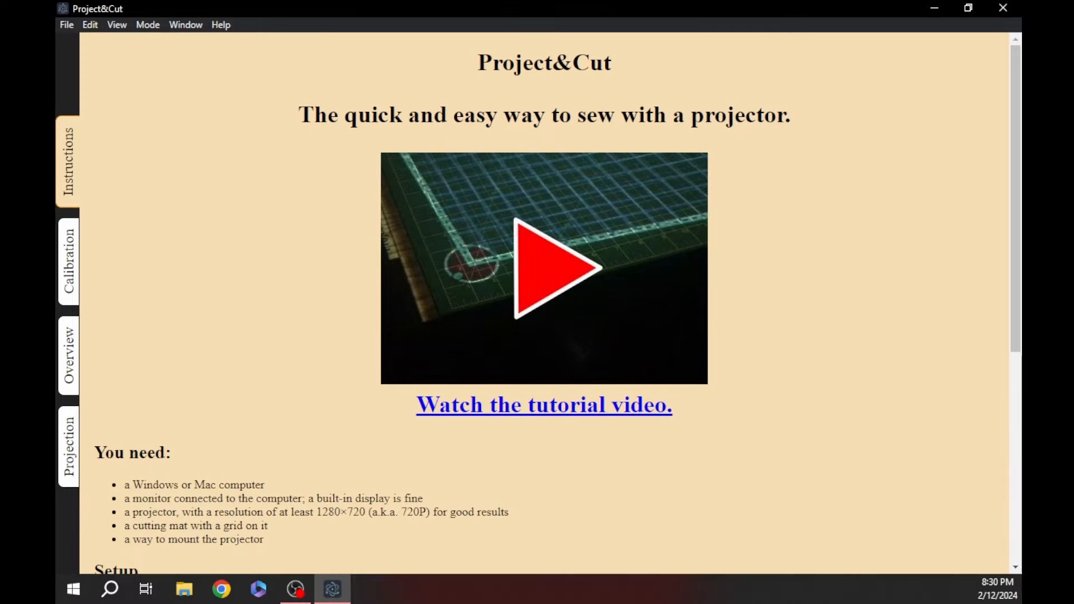
left_click(117, 25)
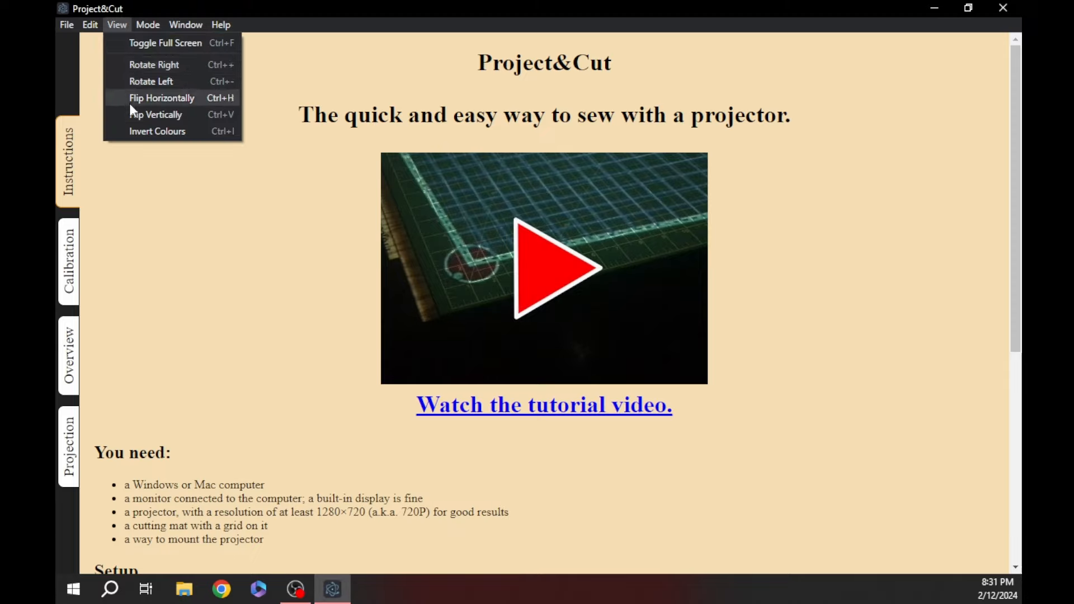
mouse_move(137, 132)
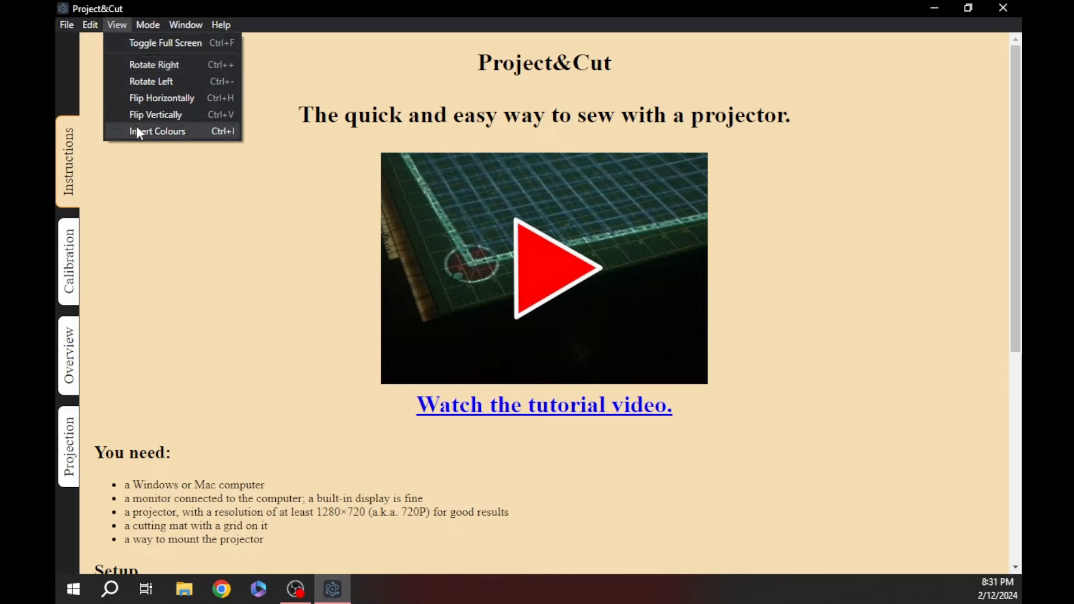
left_click(148, 25)
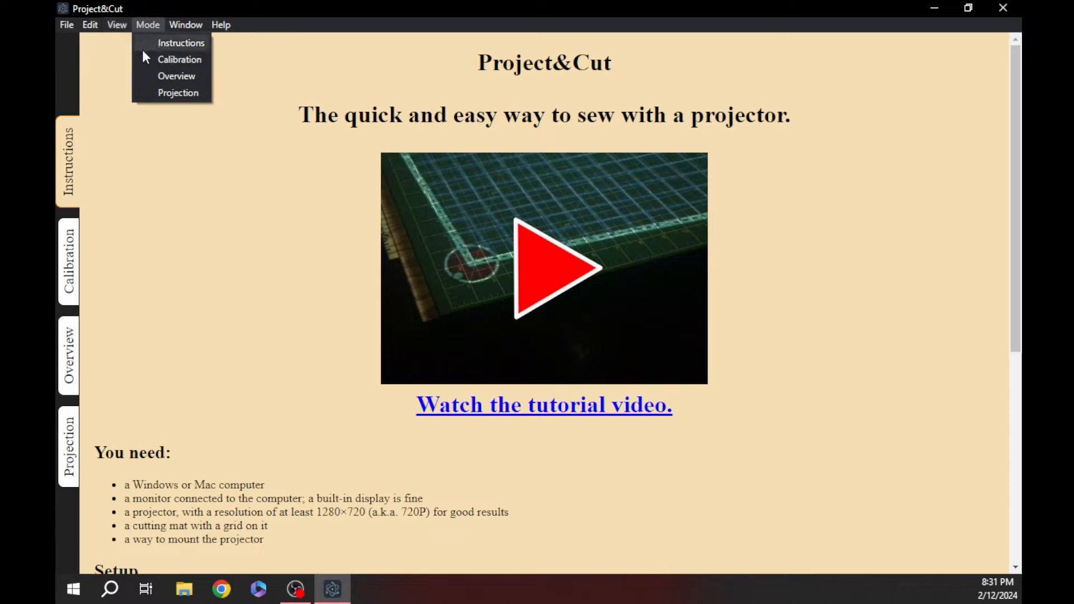
mouse_move(116, 155)
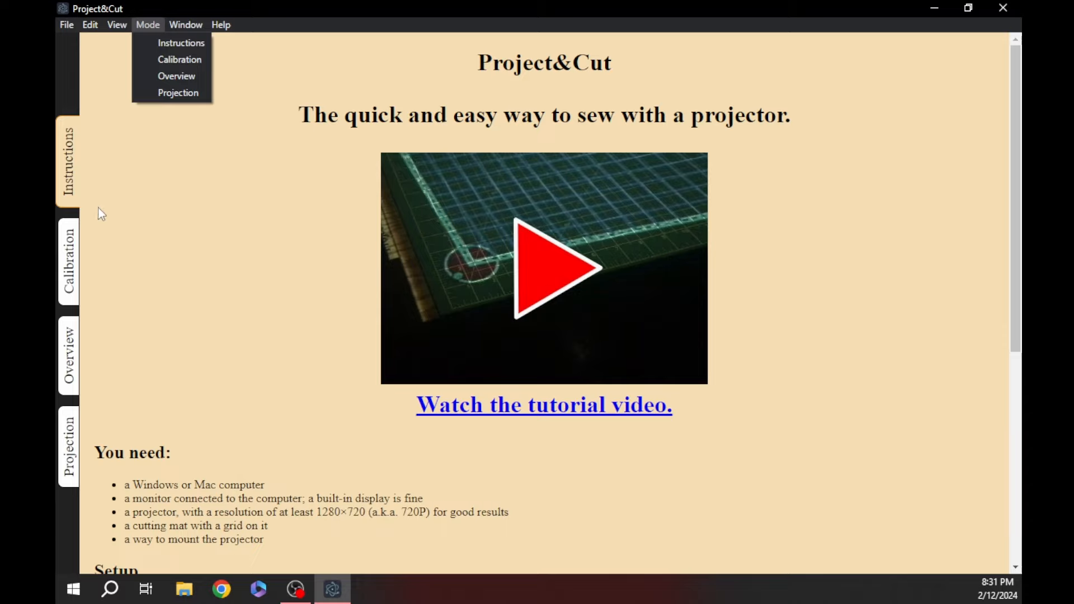
left_click(185, 25)
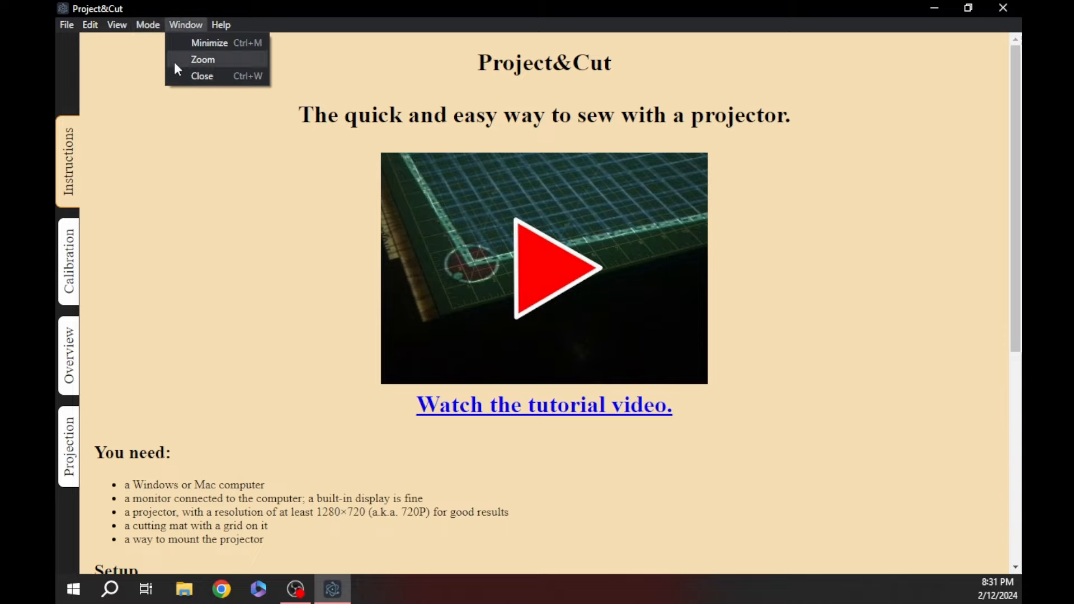
left_click(221, 25)
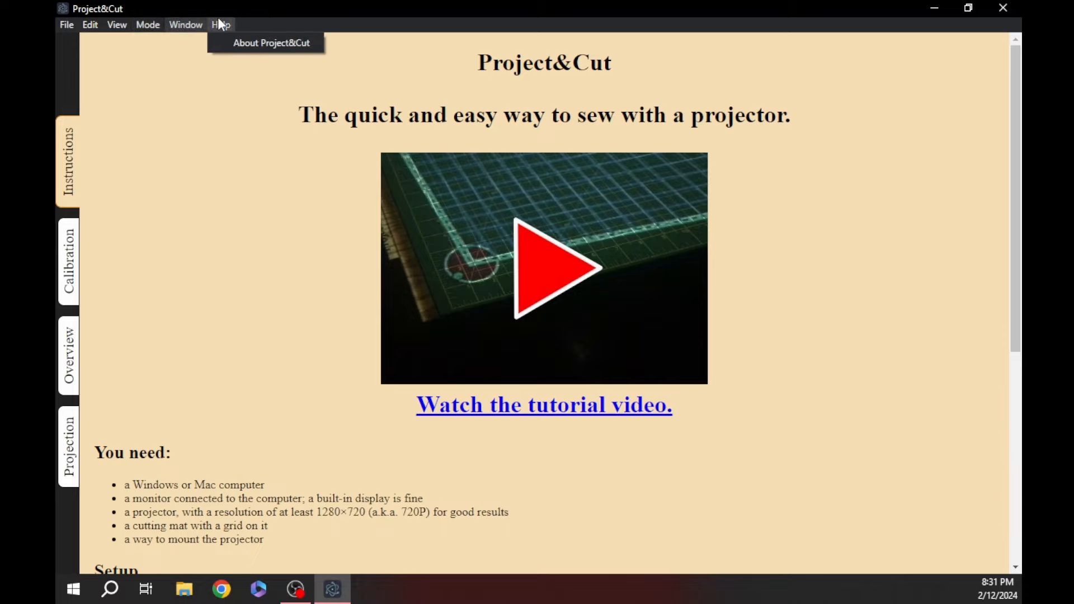
left_click(271, 43)
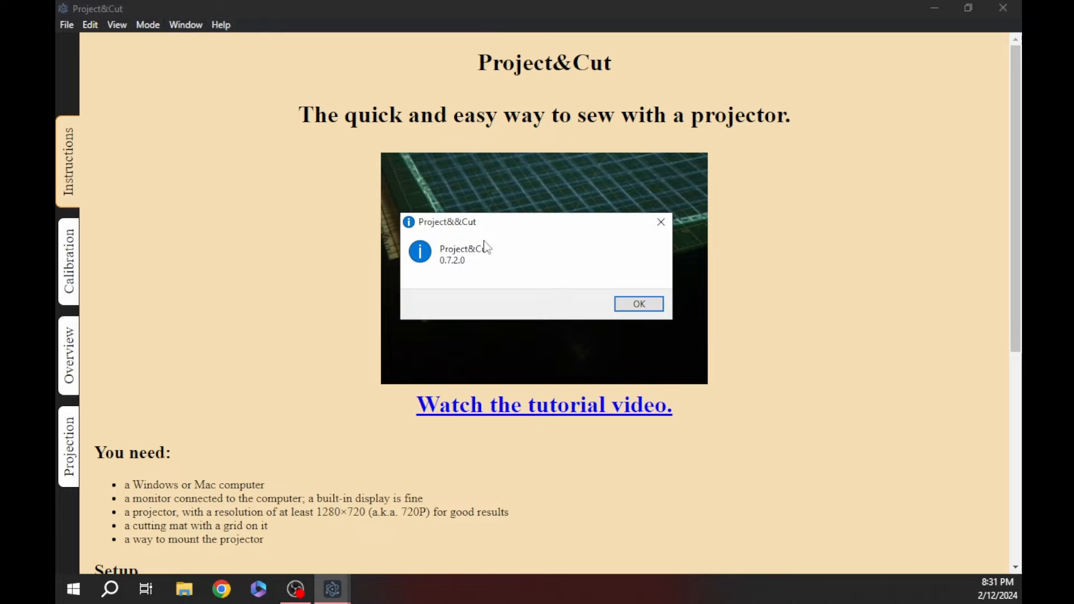
left_click(636, 303)
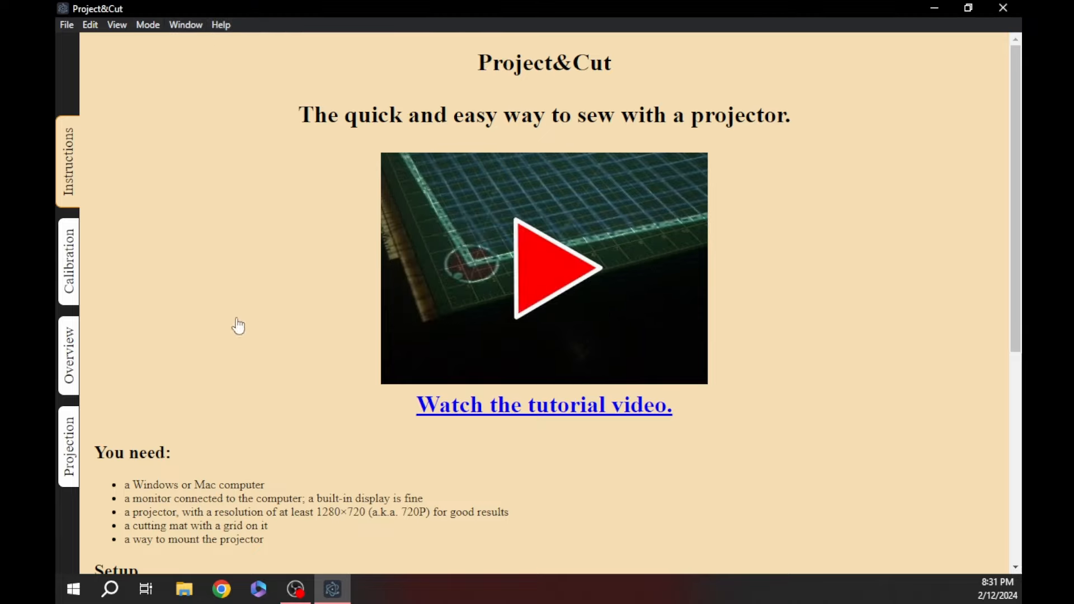
mouse_move(237, 326)
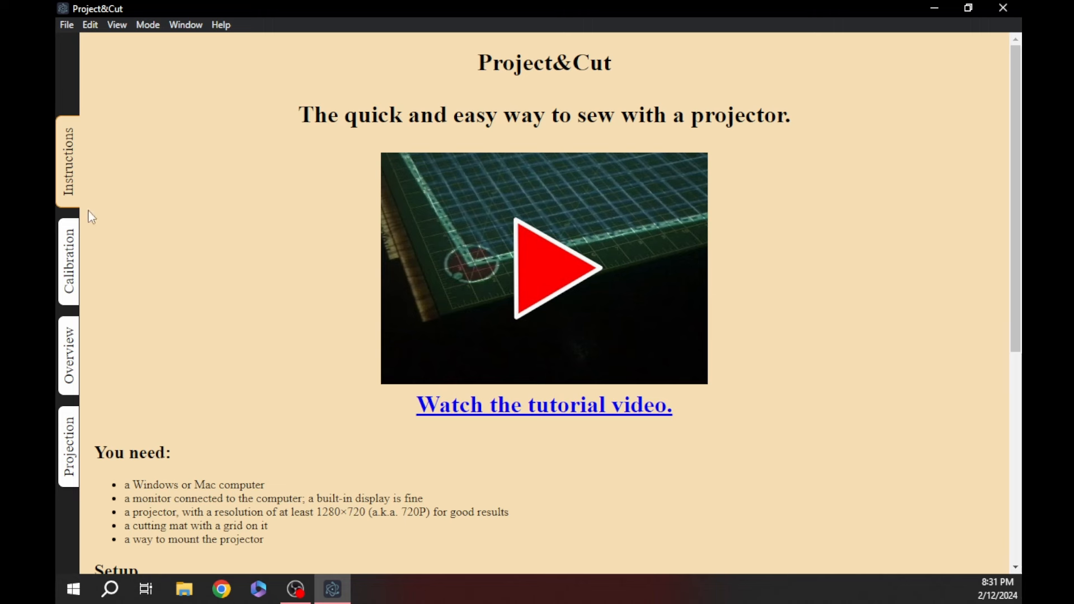
In Calibration, pull all four grid corners inward toward the mat's edges.
left_click(67, 262)
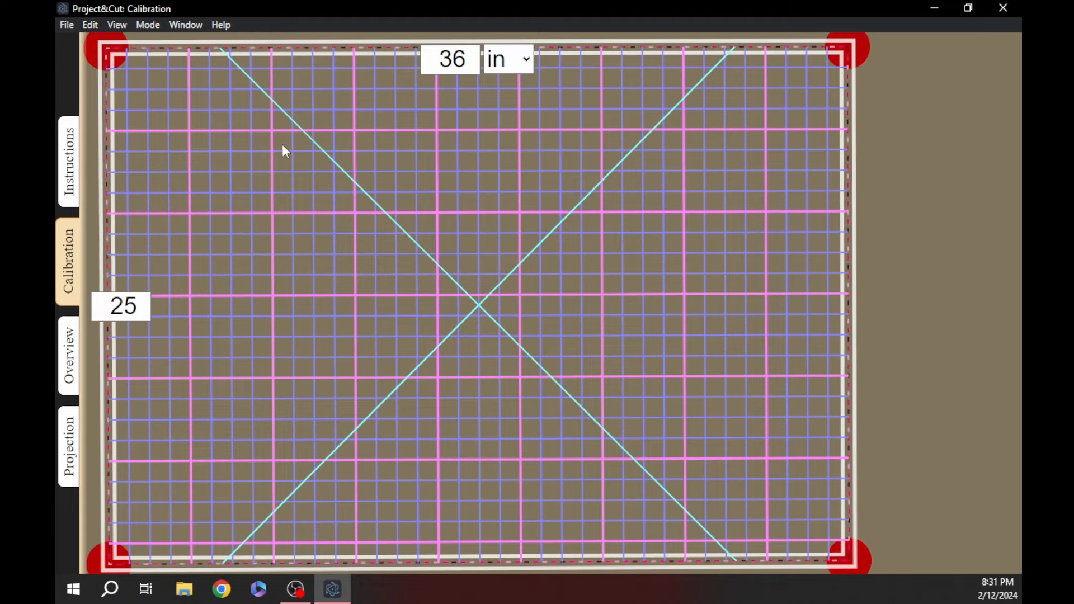
left_click_drag(108, 53, 250, 149)
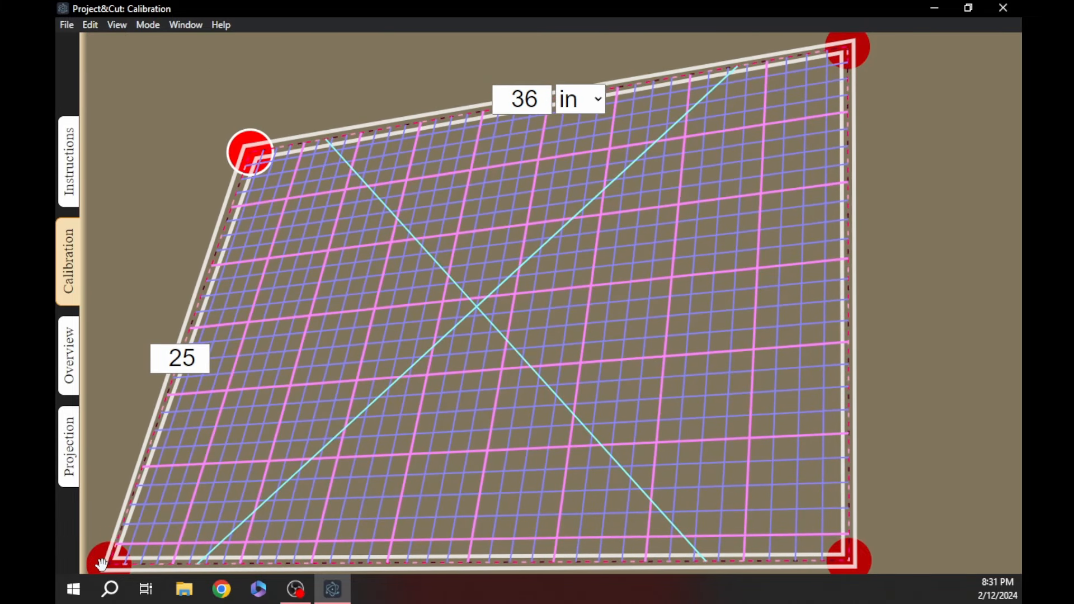
left_click_drag(106, 561, 237, 446)
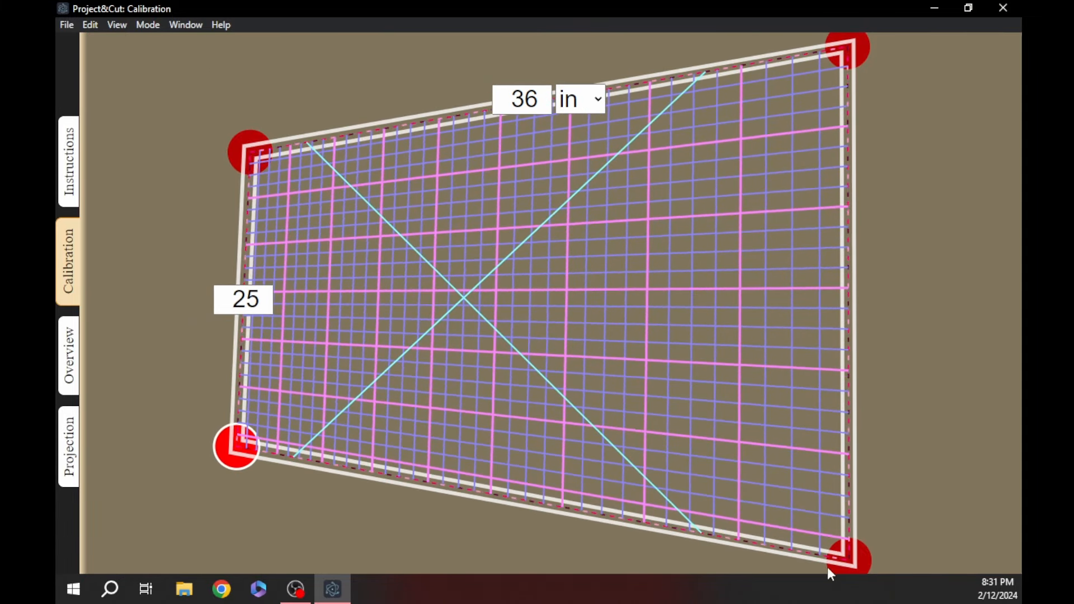
left_click_drag(849, 562, 674, 432)
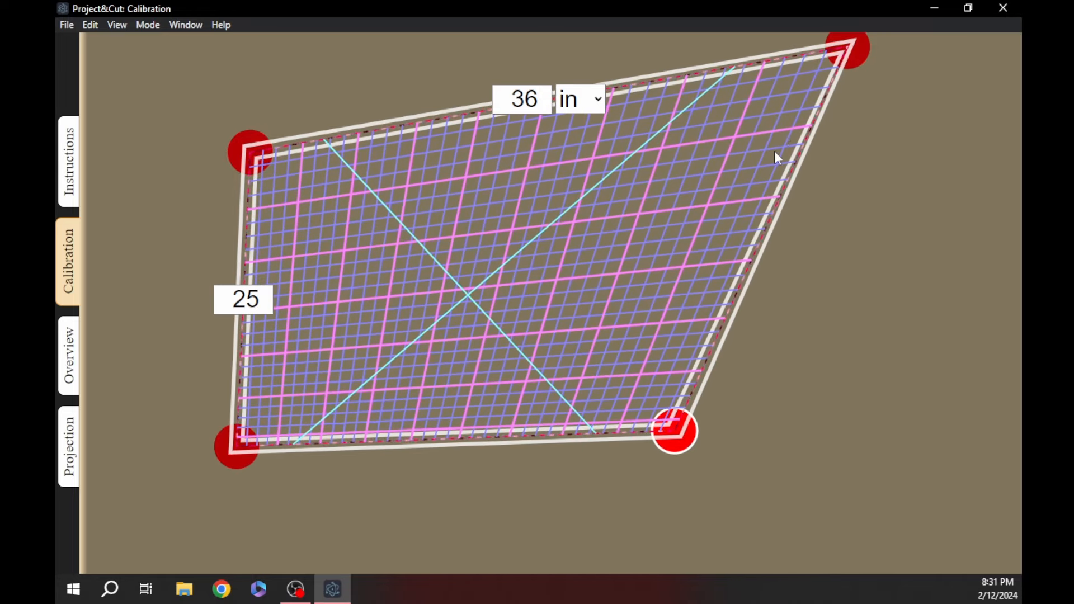
left_click_drag(850, 48, 691, 151)
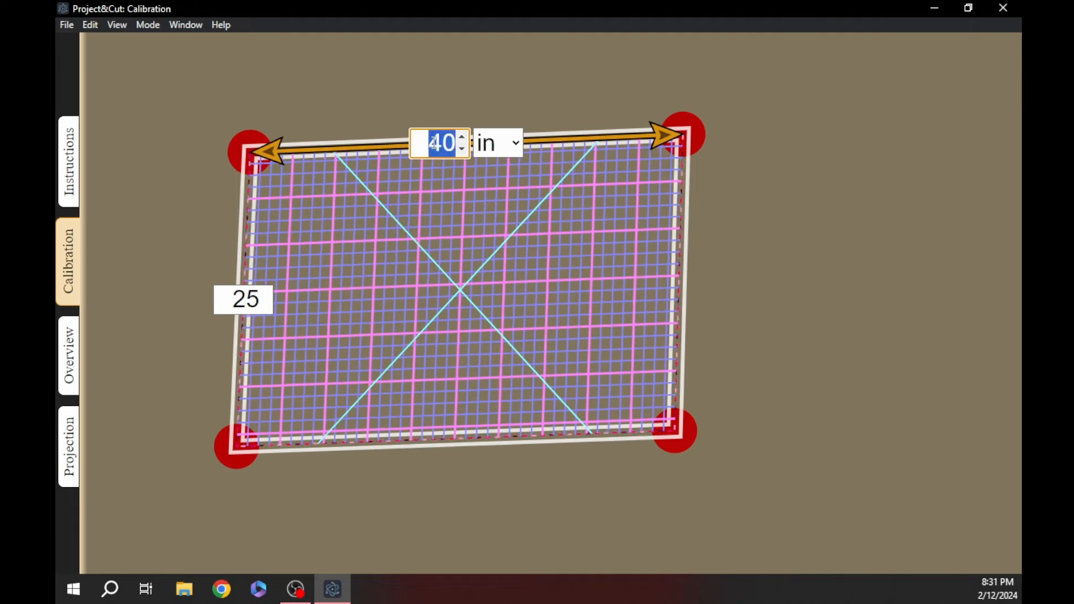
Set the rectangle width to 20 inches and settle the lower-right corner on the mat's corner.
type("00")
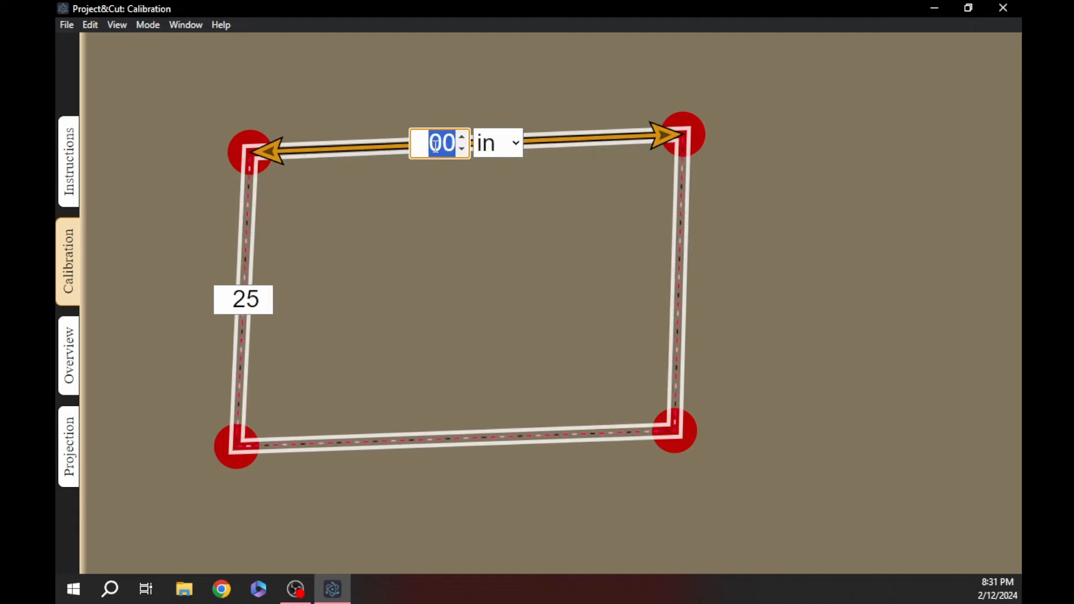
type("20")
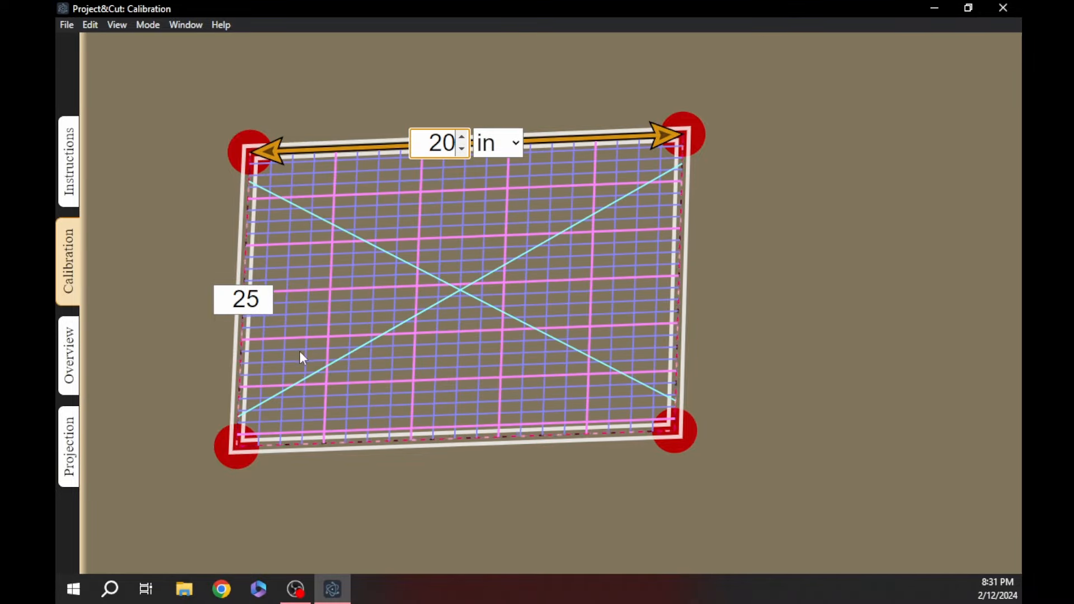
left_click_drag(675, 432, 747, 435)
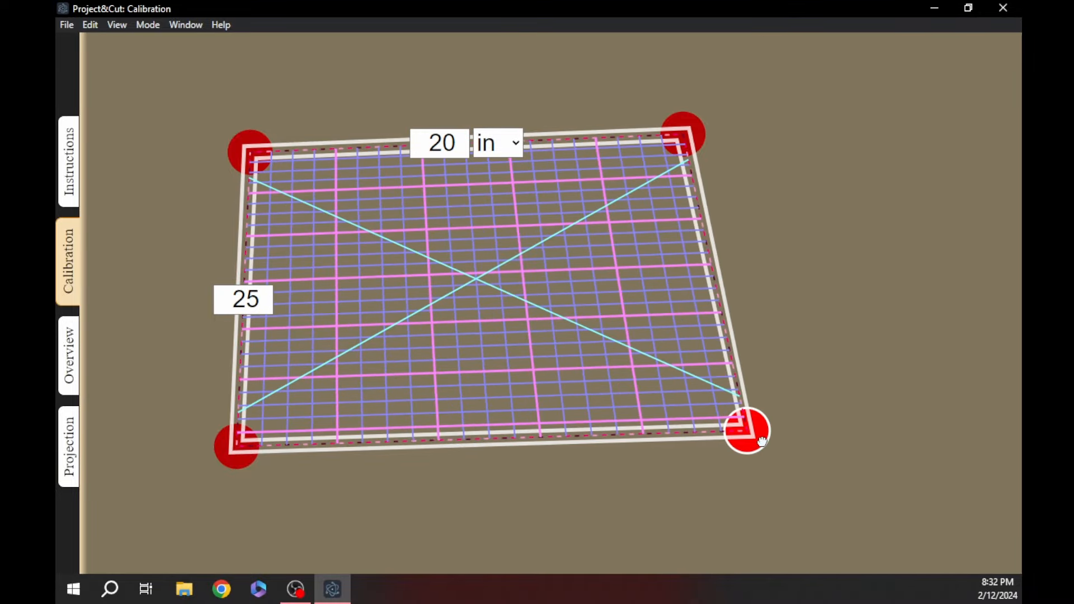
left_click_drag(749, 432, 492, 477)
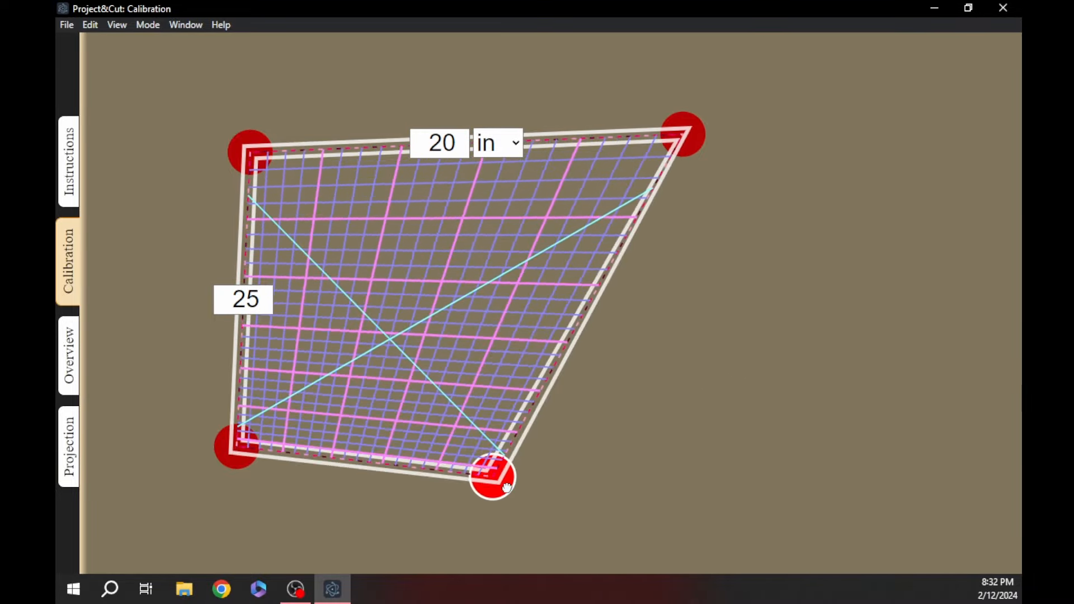
left_click_drag(493, 478, 719, 423)
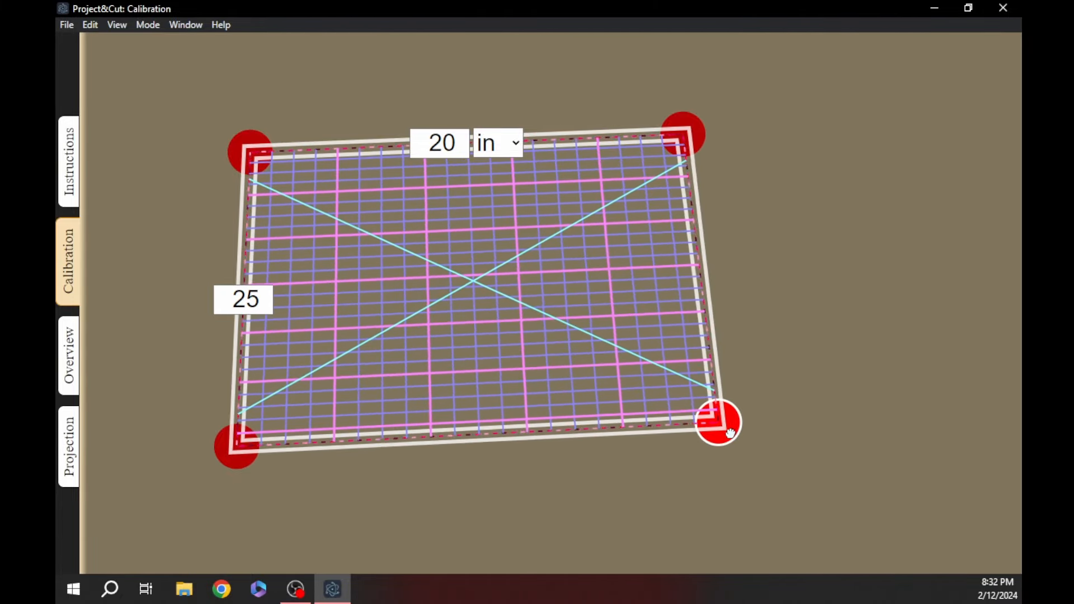
left_click_drag(720, 425, 692, 445)
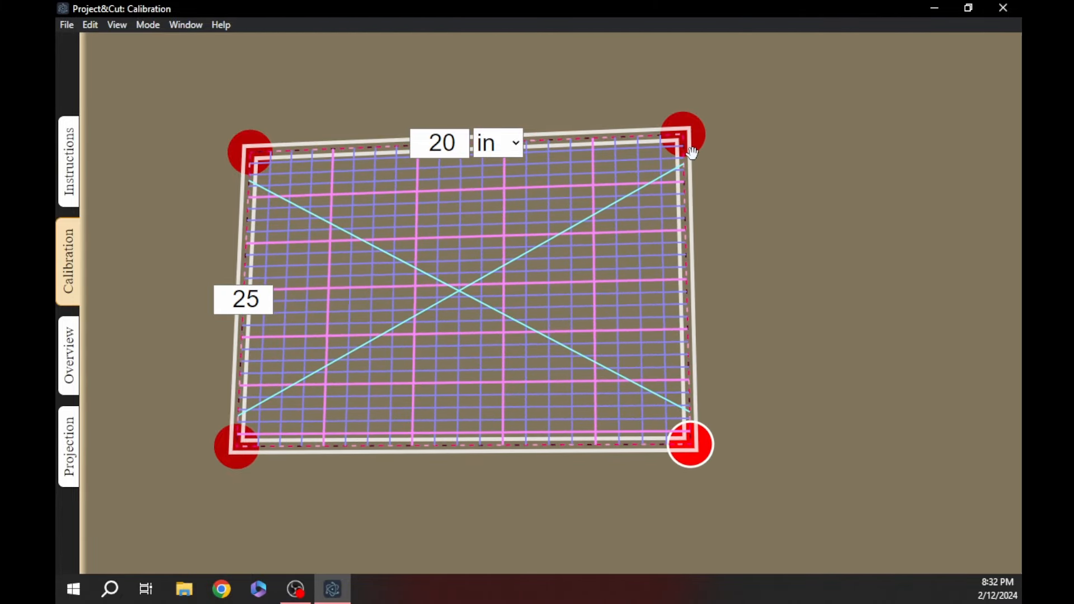
Fine-tune the upper-right and lower-right corners until the grid lines up with the mat.
left_click_drag(684, 133, 729, 132)
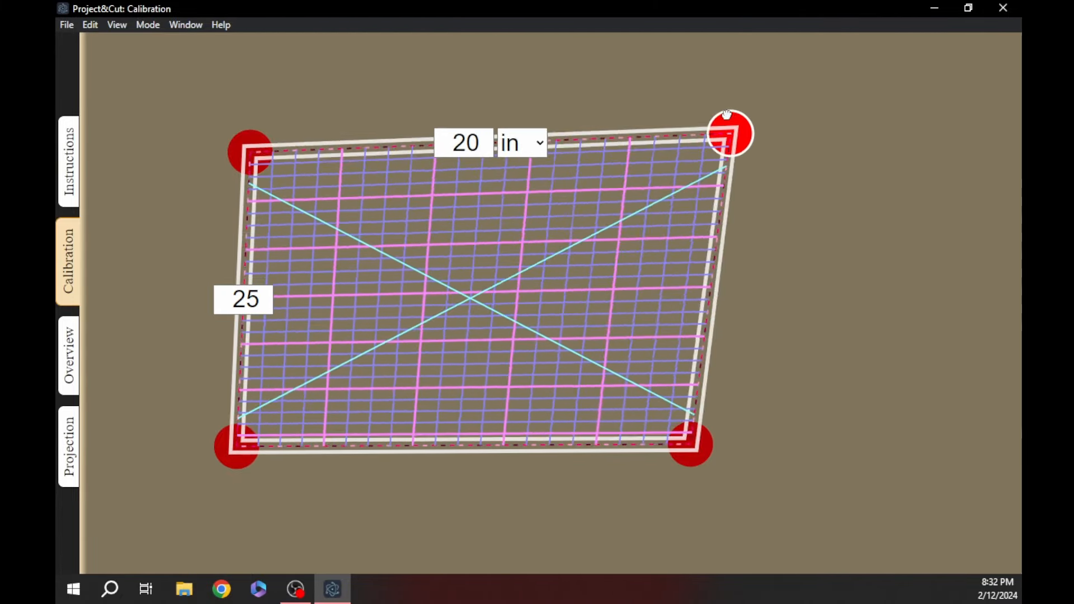
left_click_drag(730, 133, 706, 133)
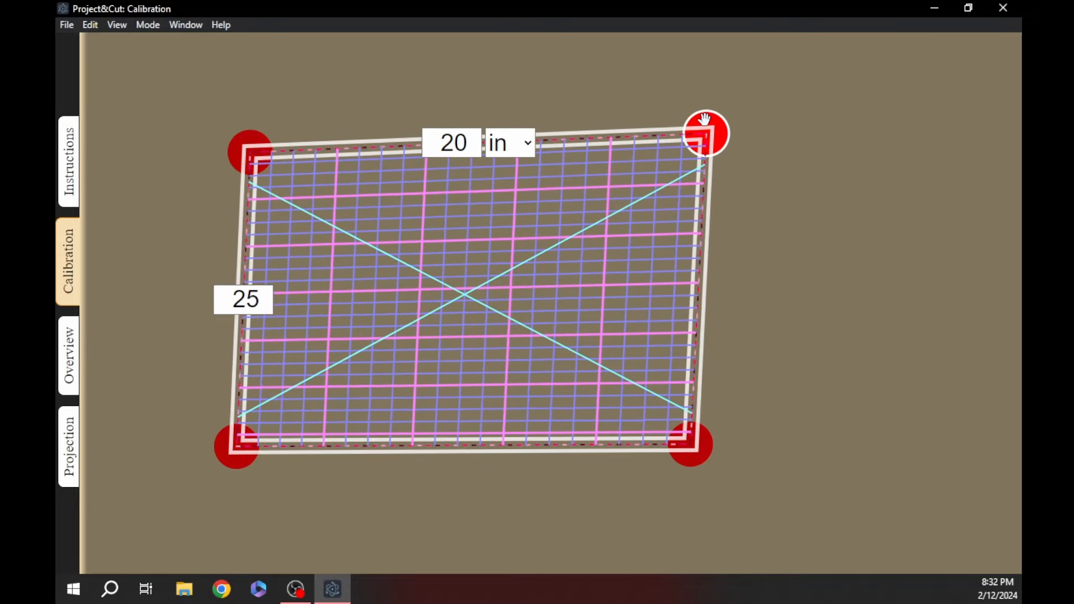
left_click_drag(704, 133, 704, 149)
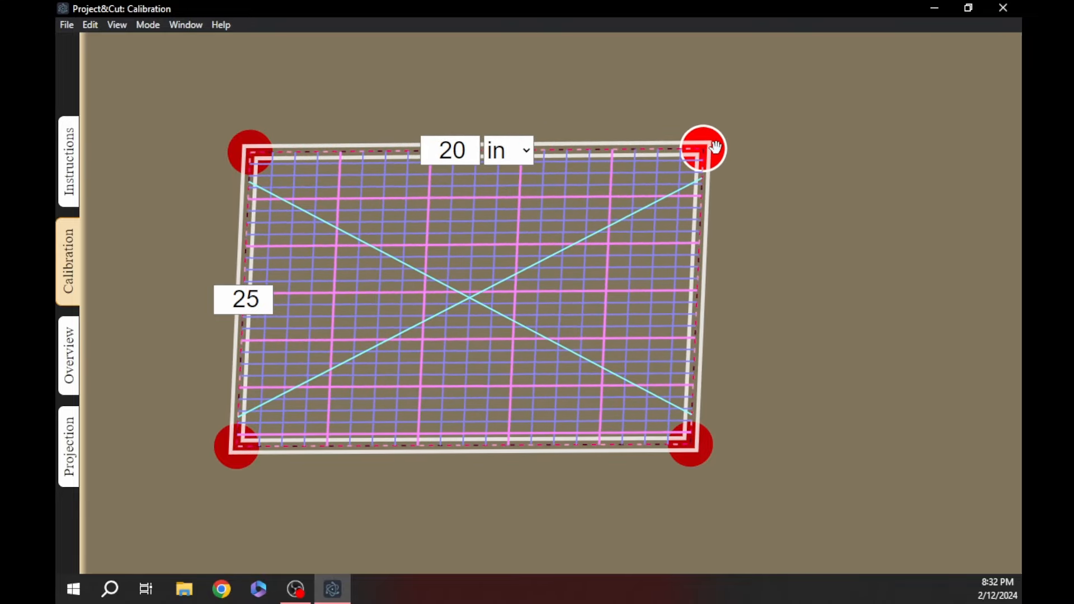
left_click_drag(702, 149, 823, 120)
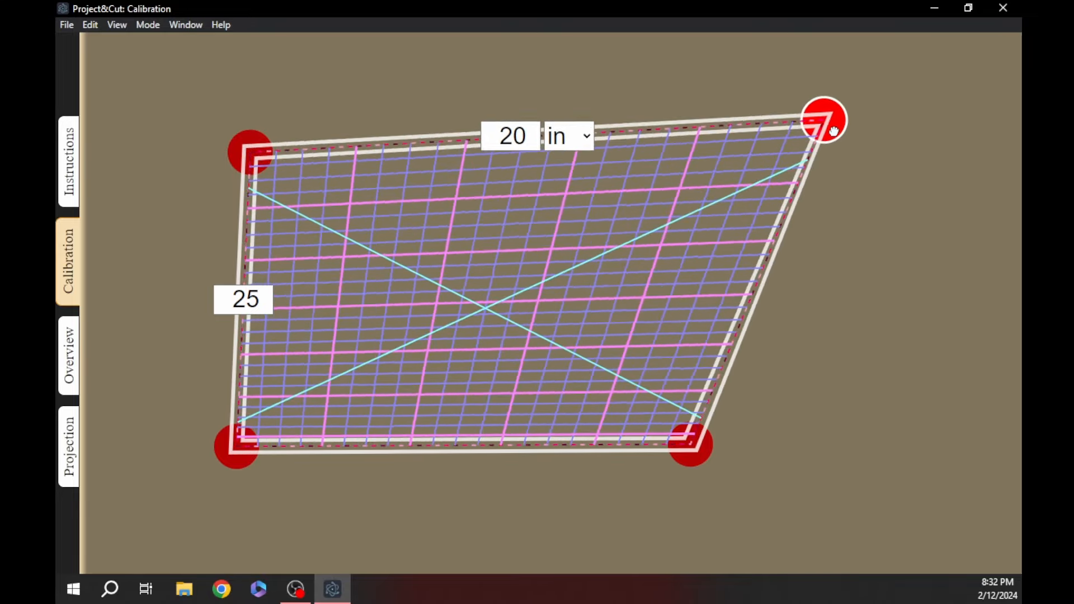
left_click_drag(826, 122, 511, 261)
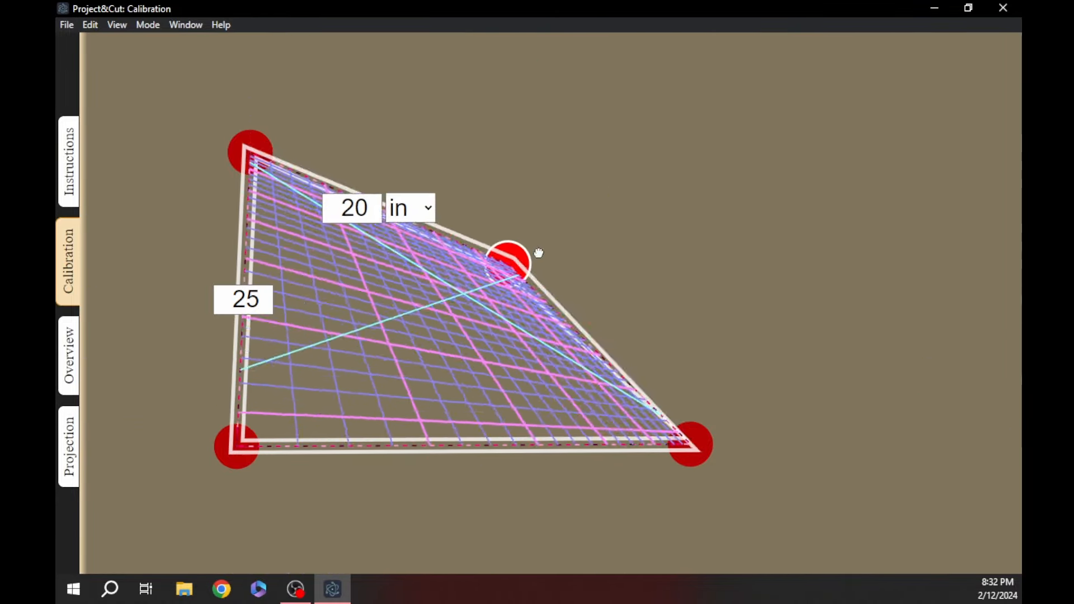
left_click_drag(510, 259, 736, 132)
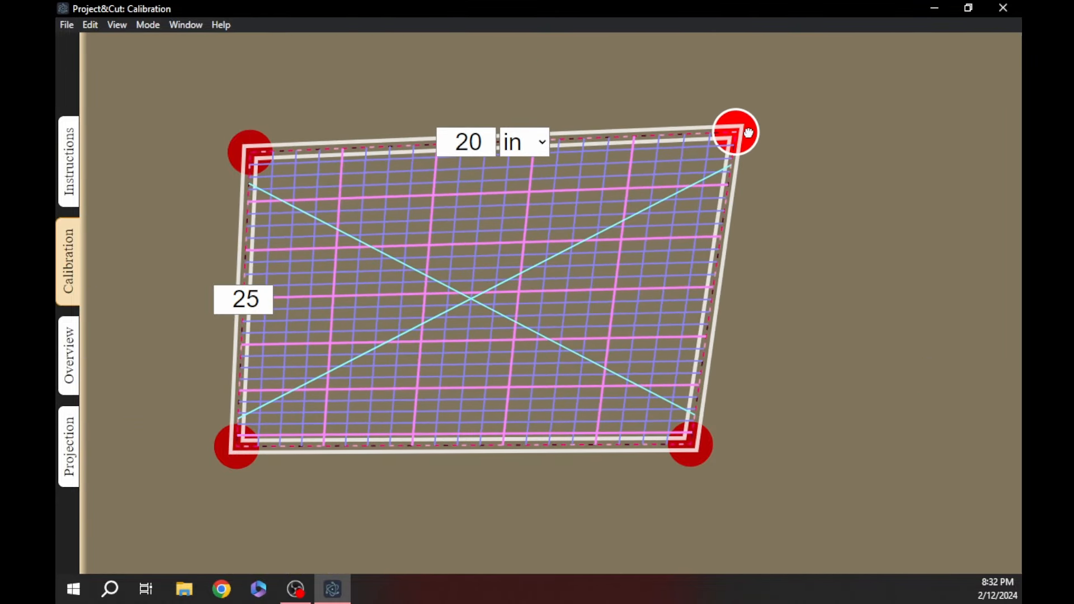
left_click_drag(735, 132, 735, 100)
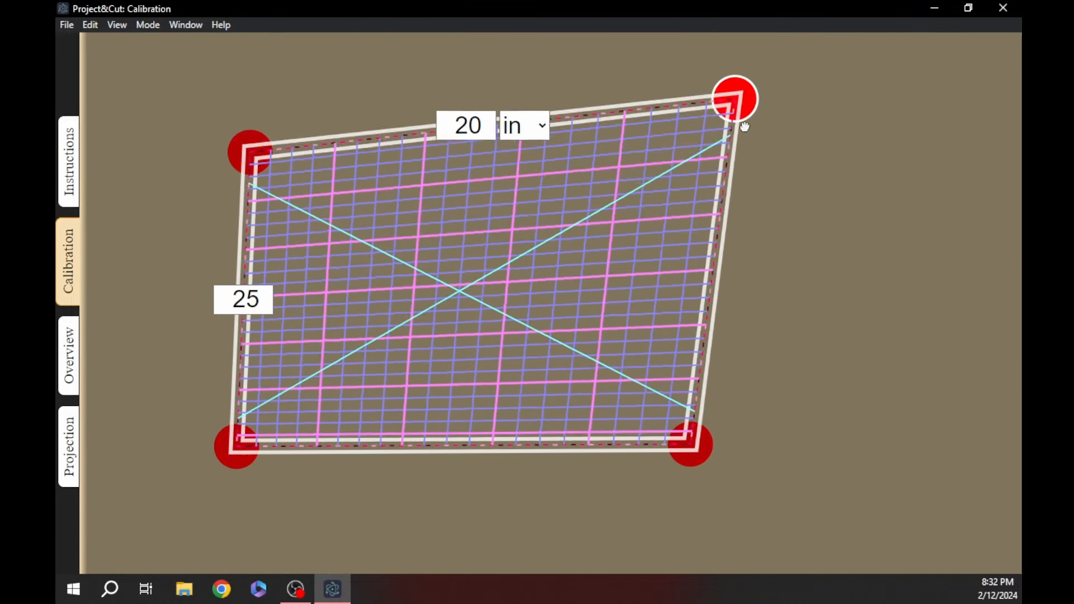
left_click_drag(691, 446, 719, 456)
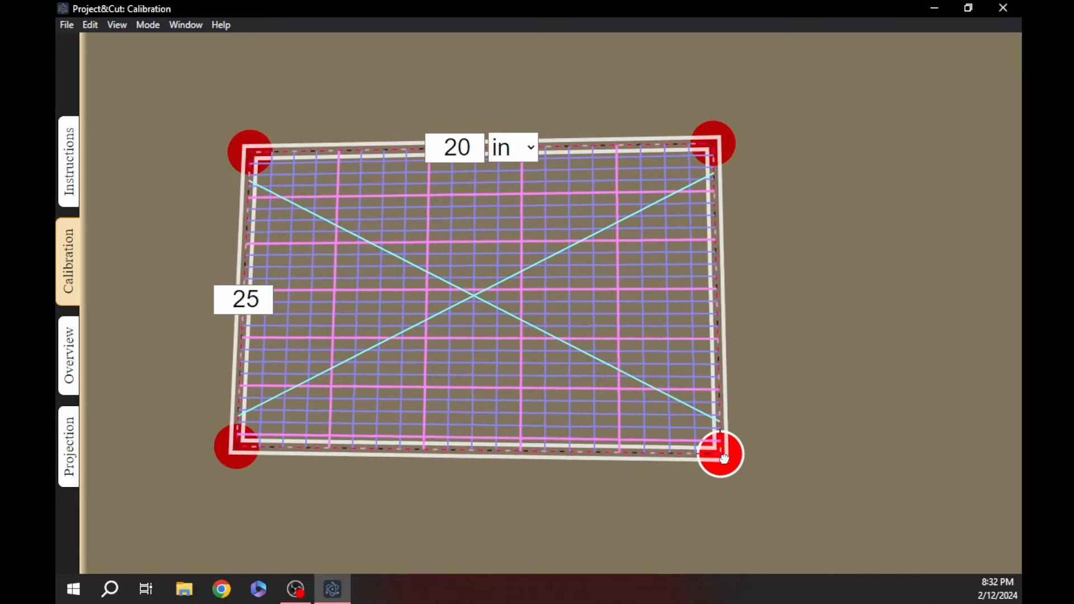
left_click_drag(720, 457, 718, 459)
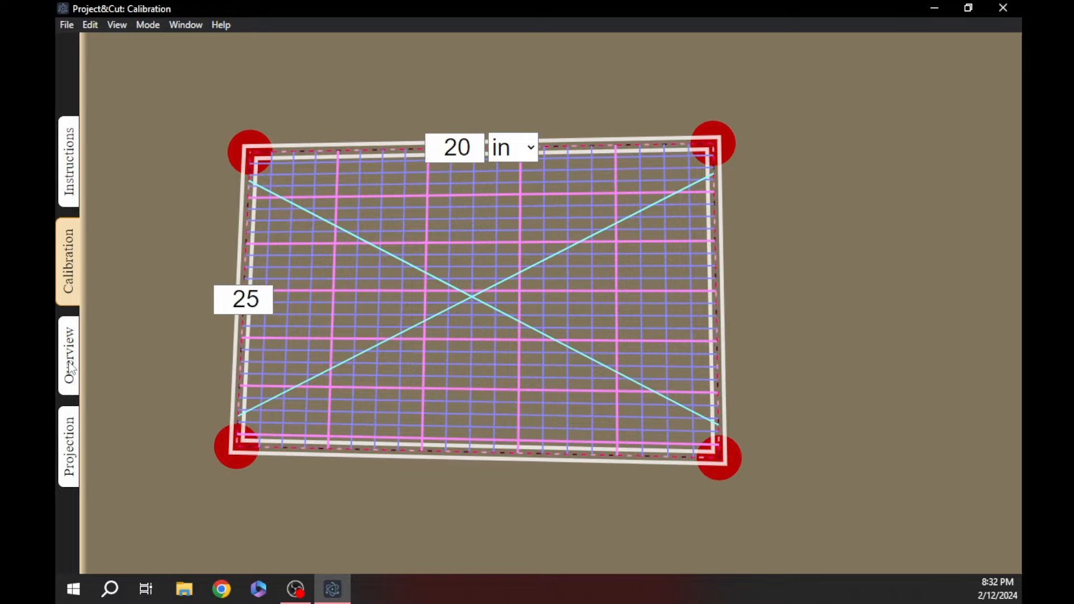
From the Overview page, load the sewing pattern PDF so its 20x30 sheet appears.
left_click(67, 354)
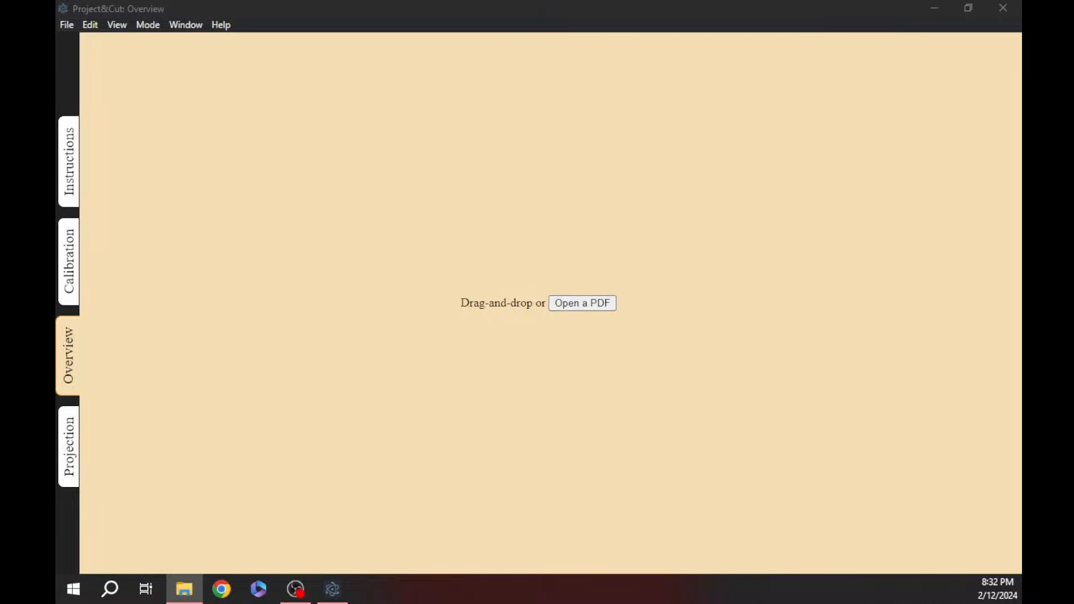
left_click(582, 303)
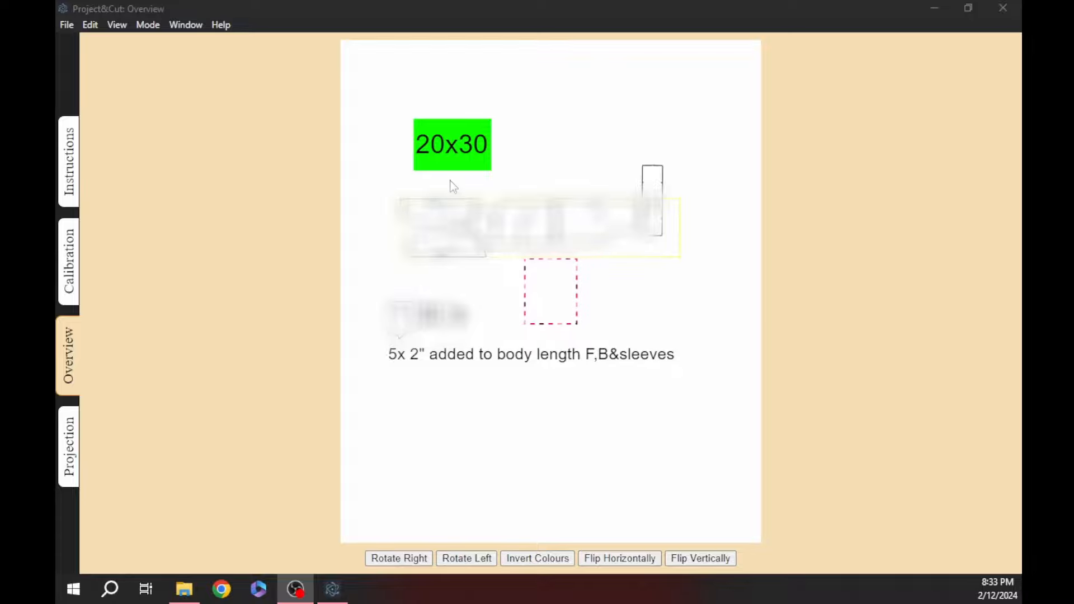
mouse_move(436, 265)
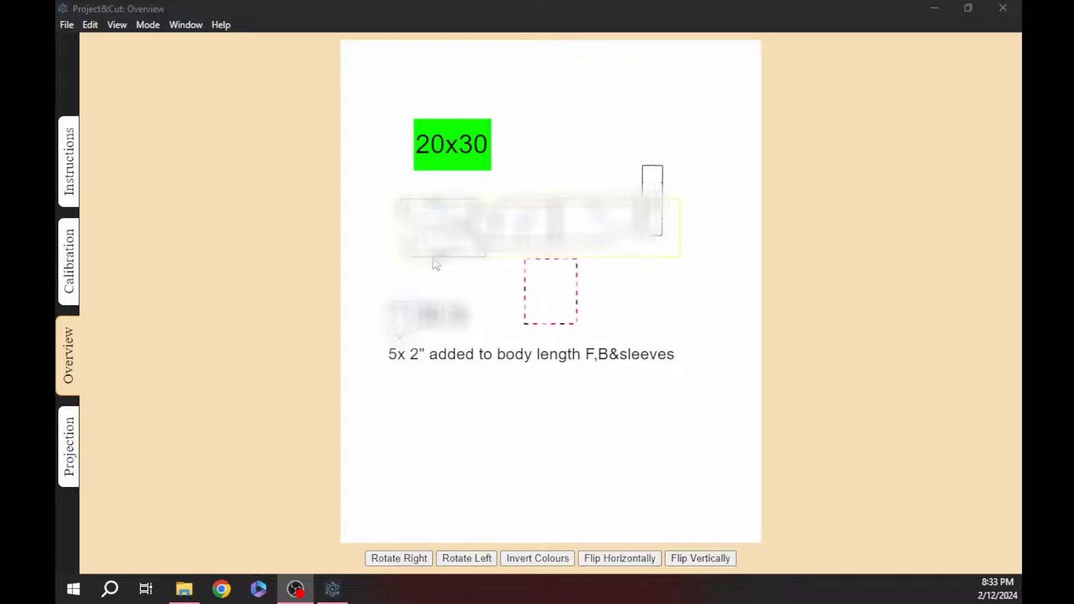
mouse_move(206, 102)
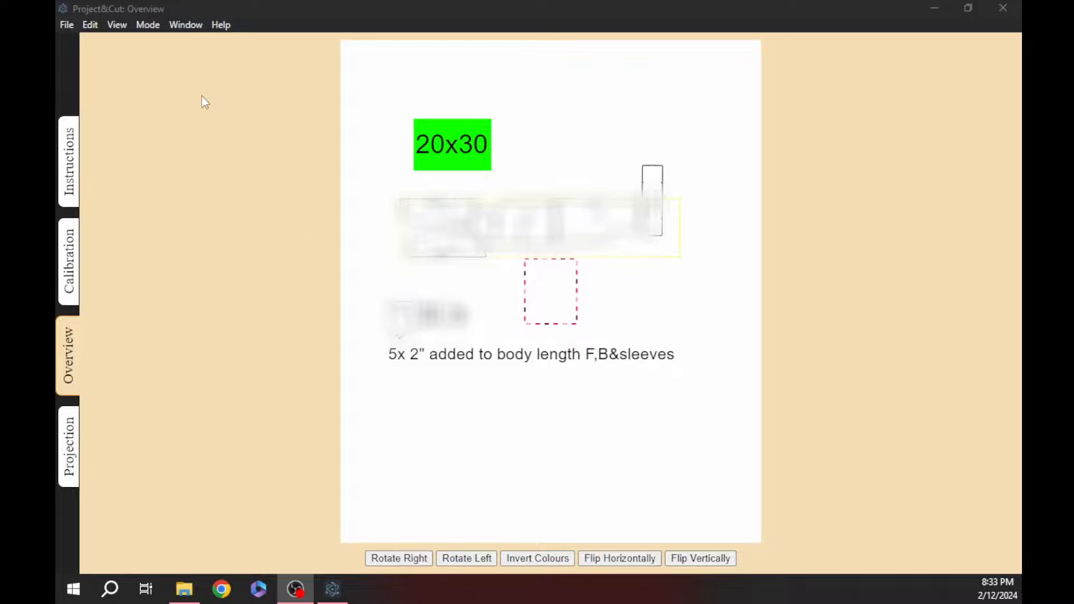
Check the 20x30 pattern on the Projection page twice, ending back on the calibration grid.
left_click(67, 445)
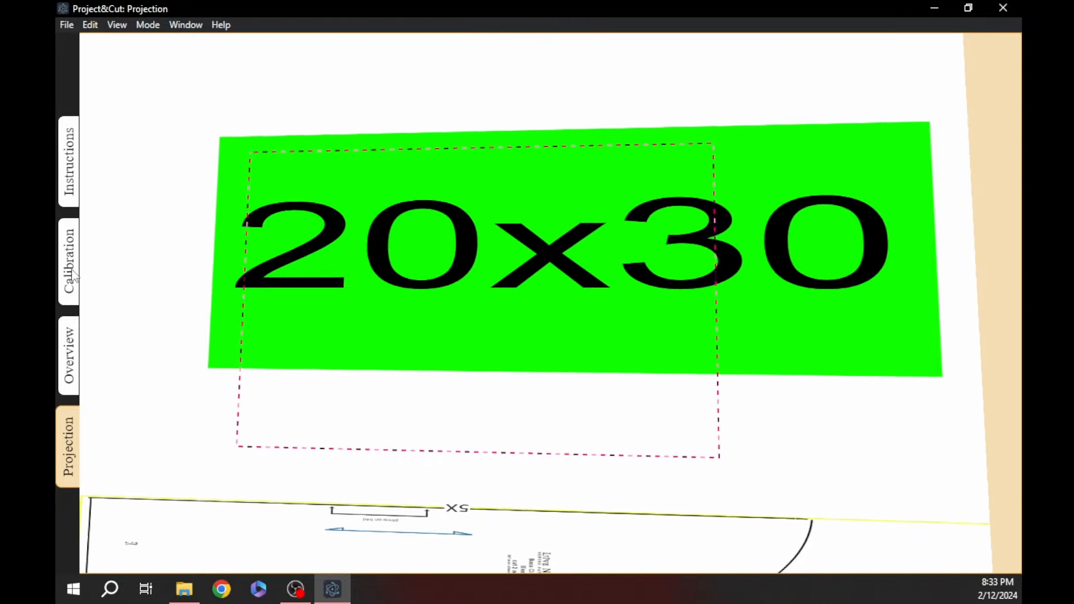
left_click(67, 260)
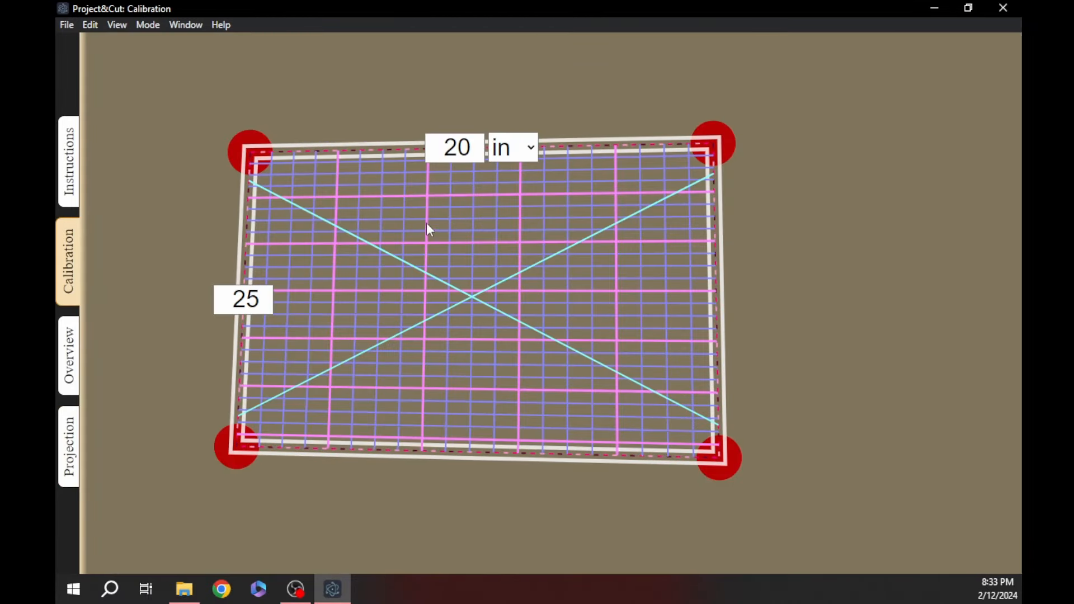
mouse_move(556, 250)
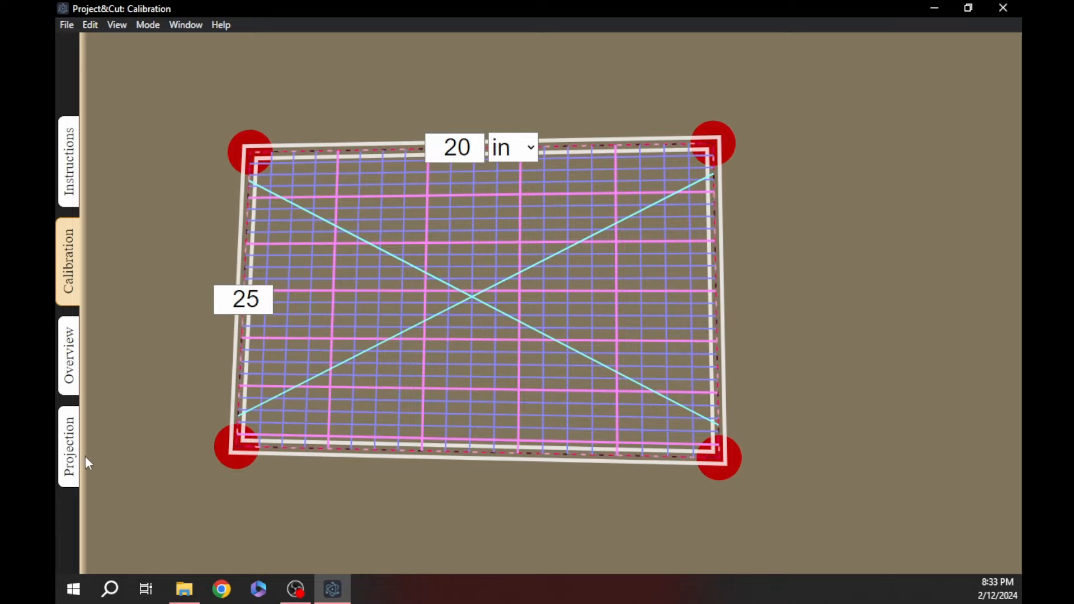
left_click(67, 445)
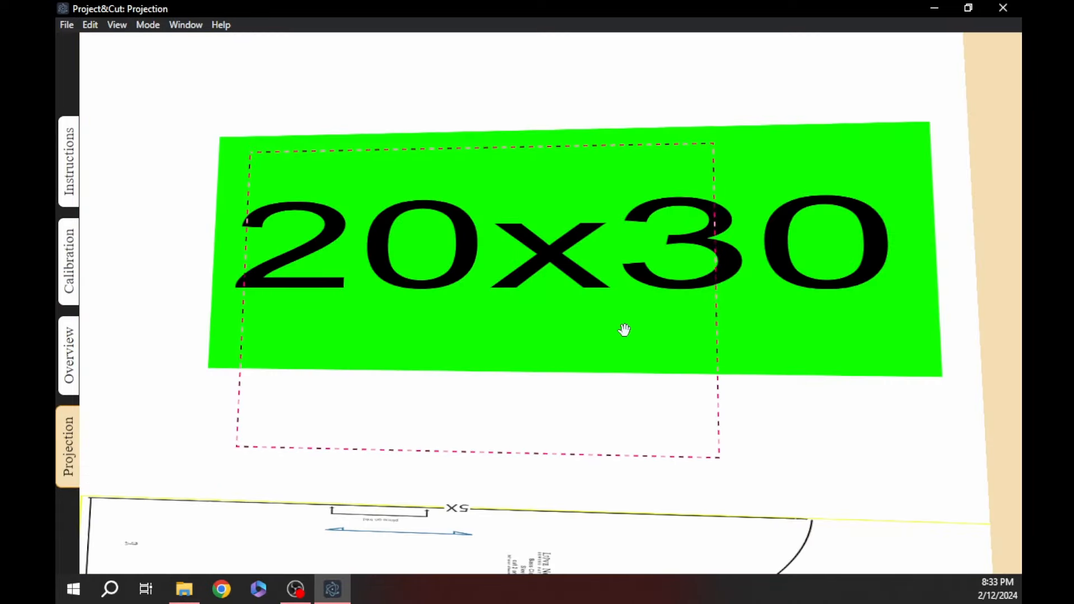
left_click(67, 262)
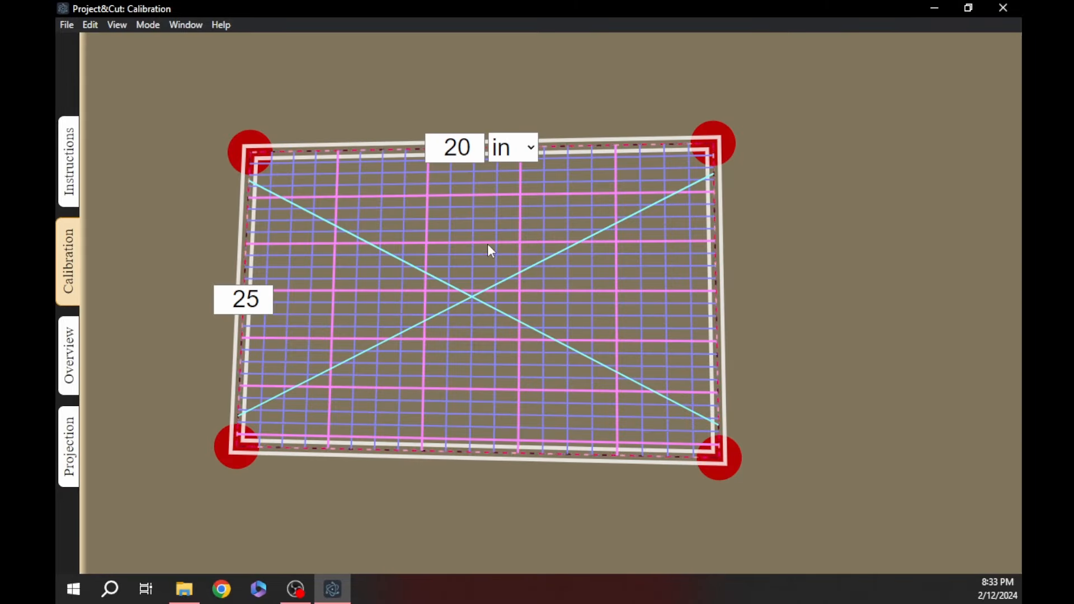
left_click(69, 445)
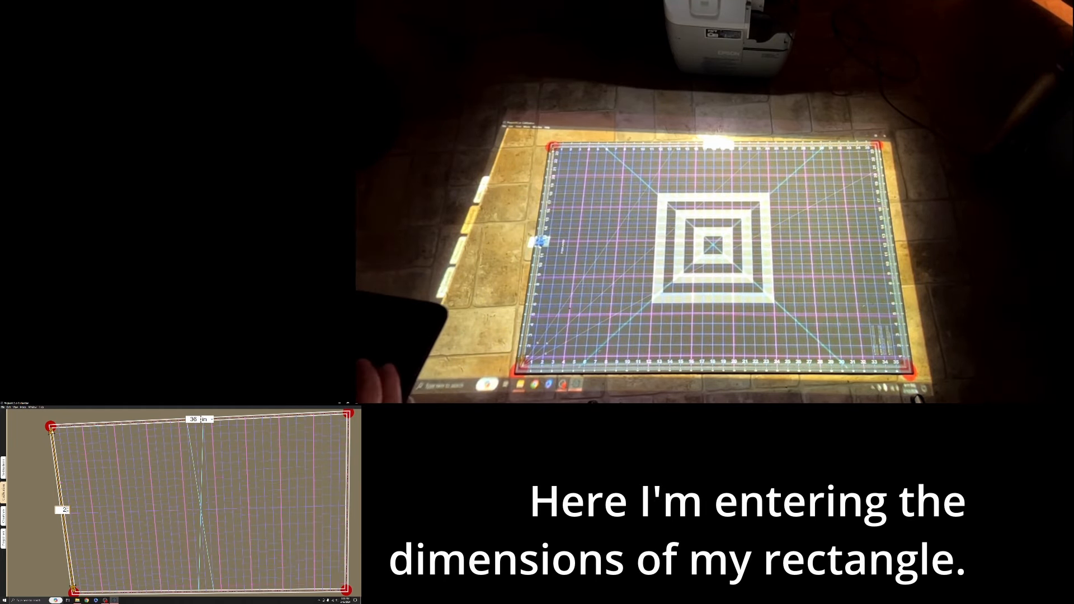
Enter 24 inches as the calibration rectangle's height for a 36 by 24 mat.
type("24")
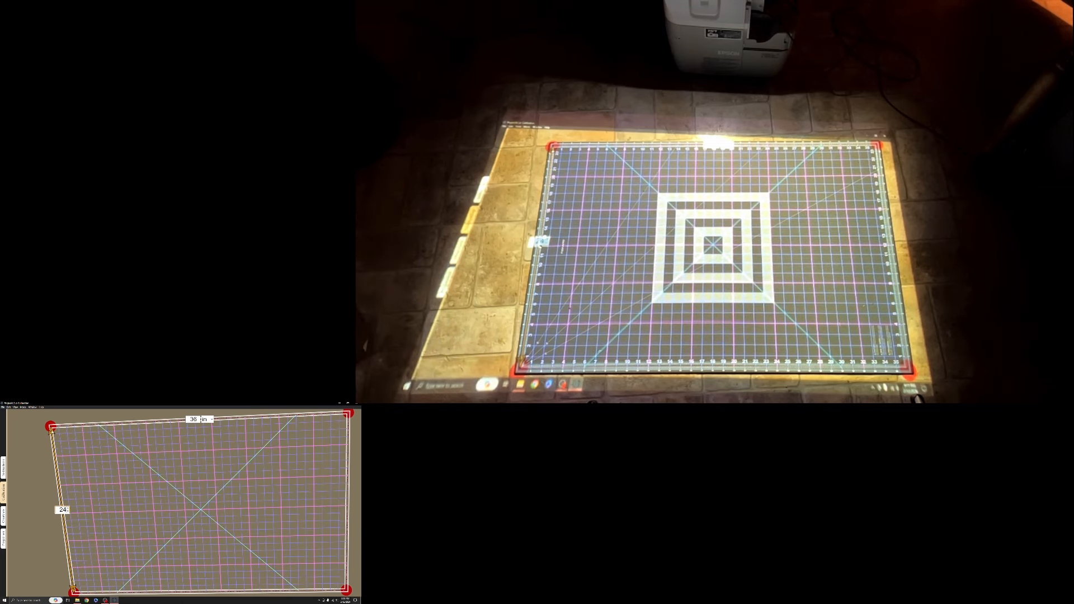